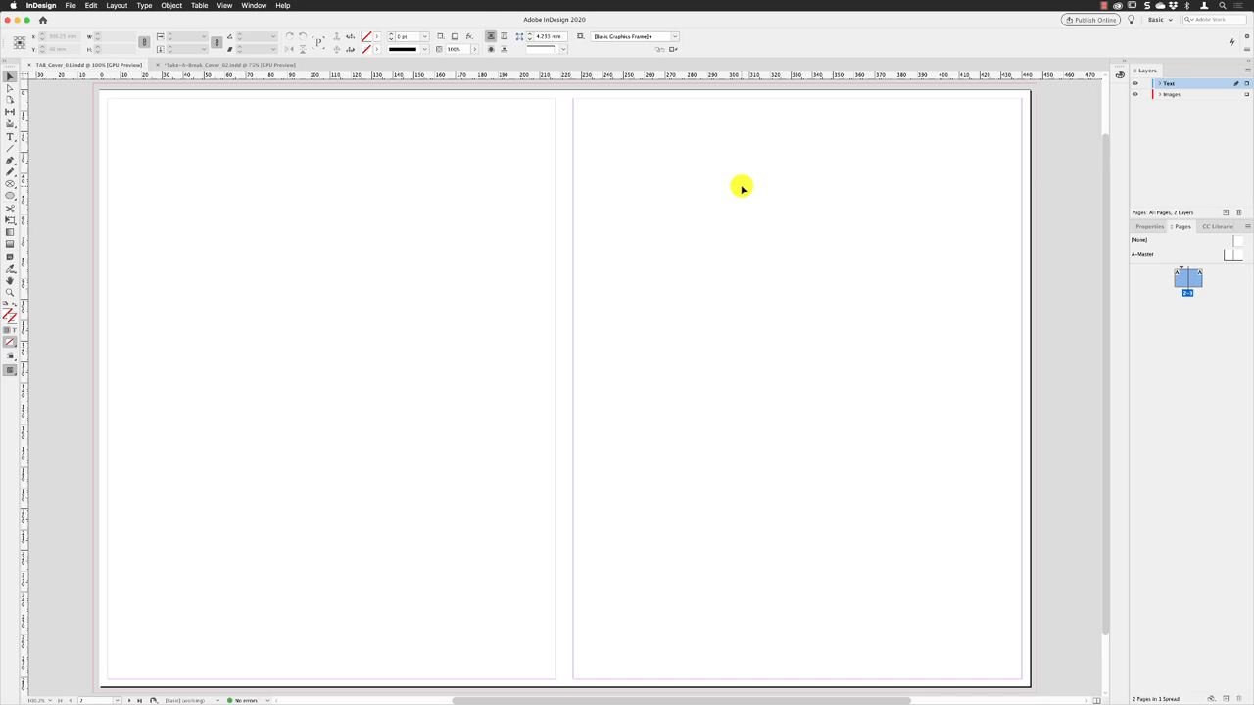
pyautogui.moveTo(948, 172)
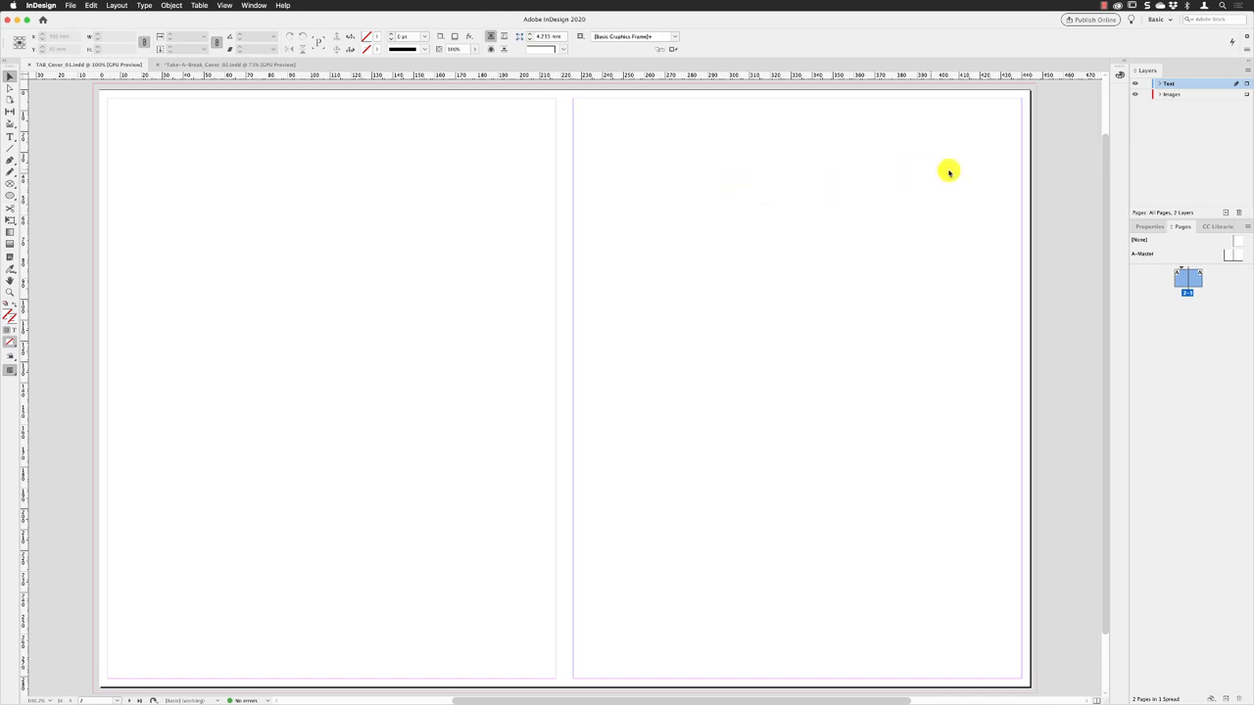
# Step: Target the Images layer and reach the File commands
pyautogui.click(1171, 94)
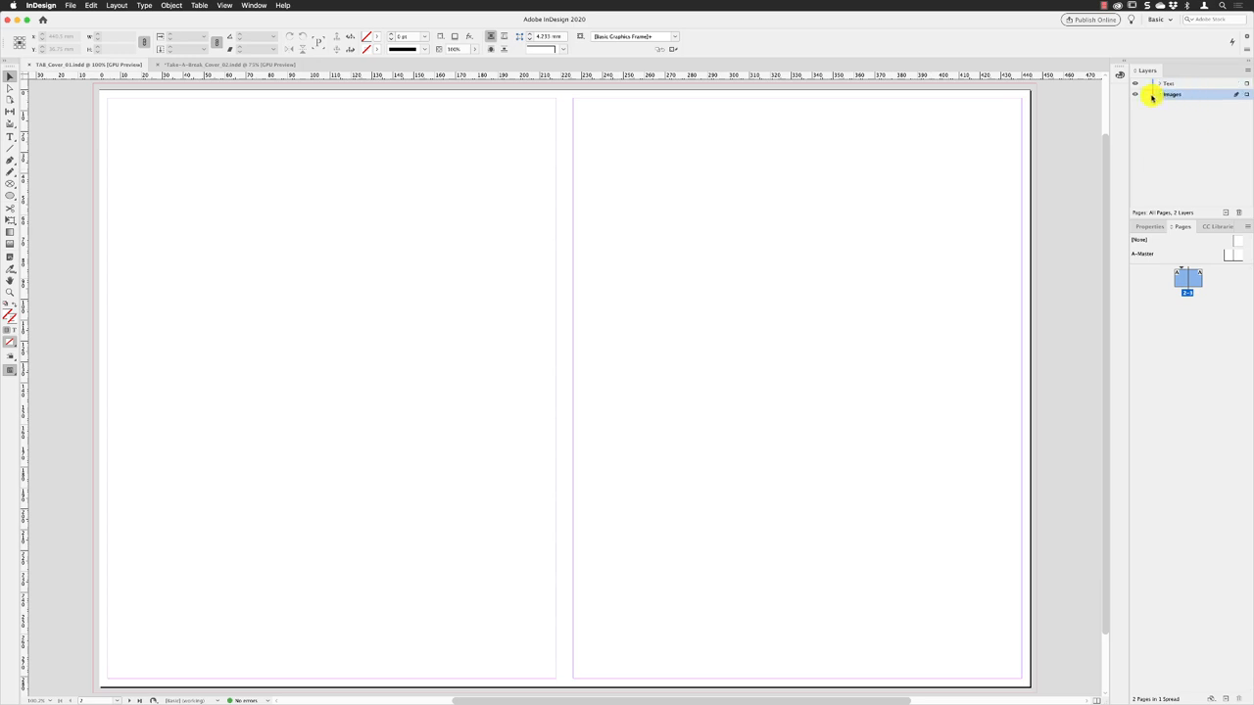
pyautogui.click(70, 6)
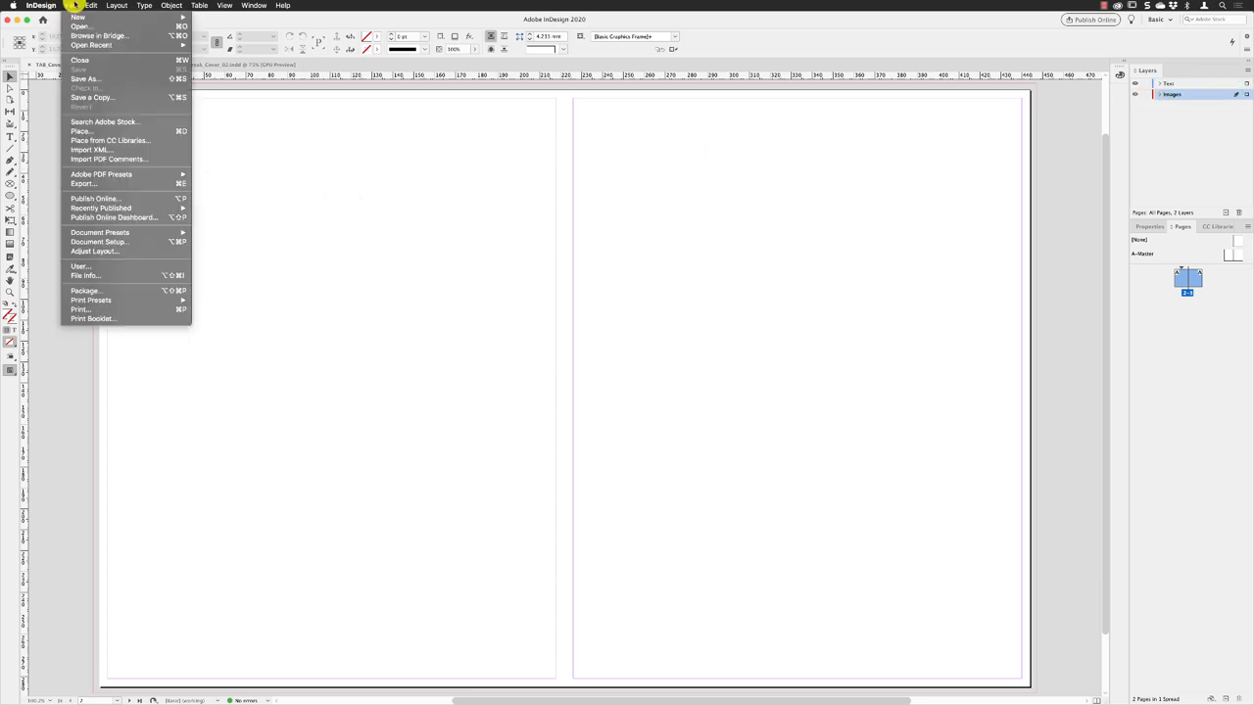
# Step: Use Place to select the two cover photo files with import options shown
pyautogui.click(83, 131)
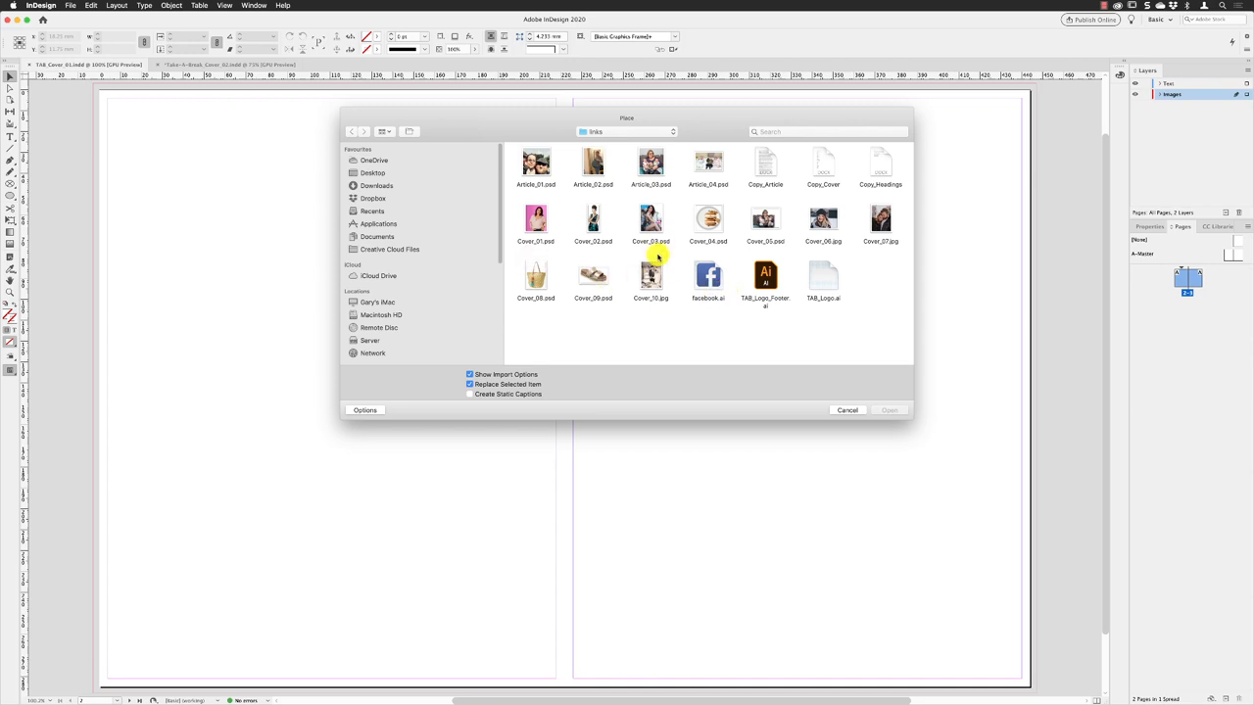
pyautogui.click(651, 220)
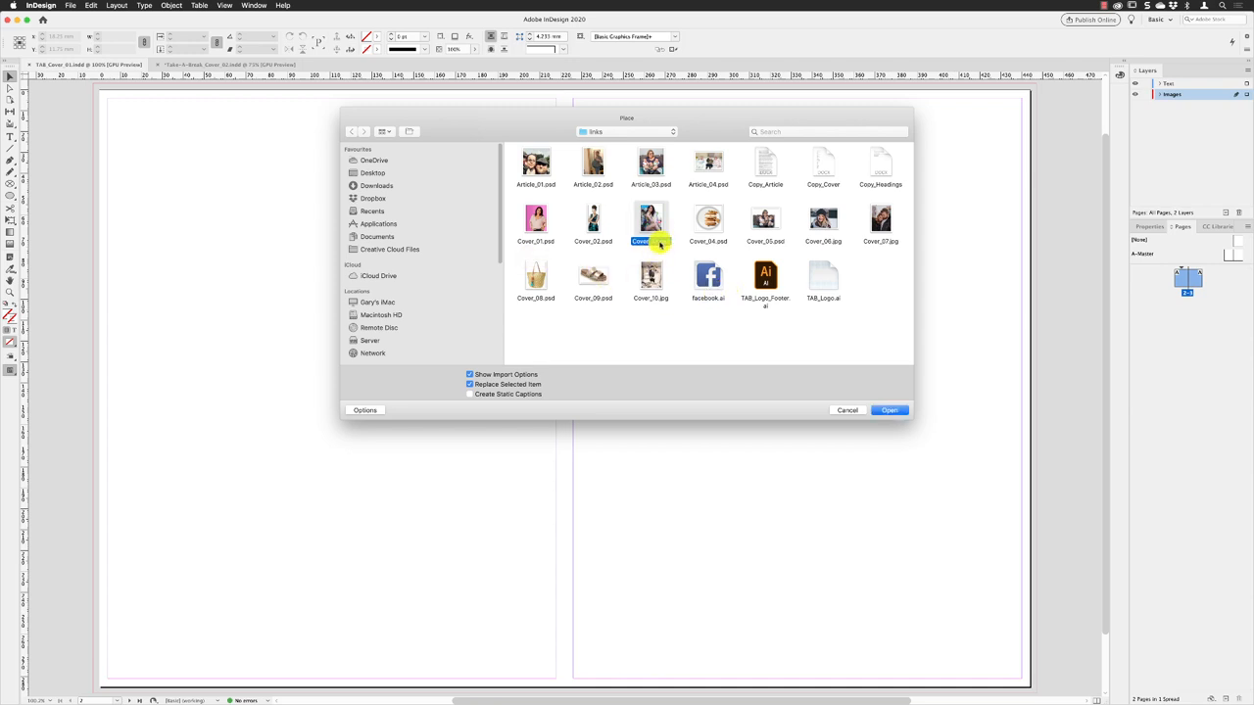
pyautogui.click(537, 220)
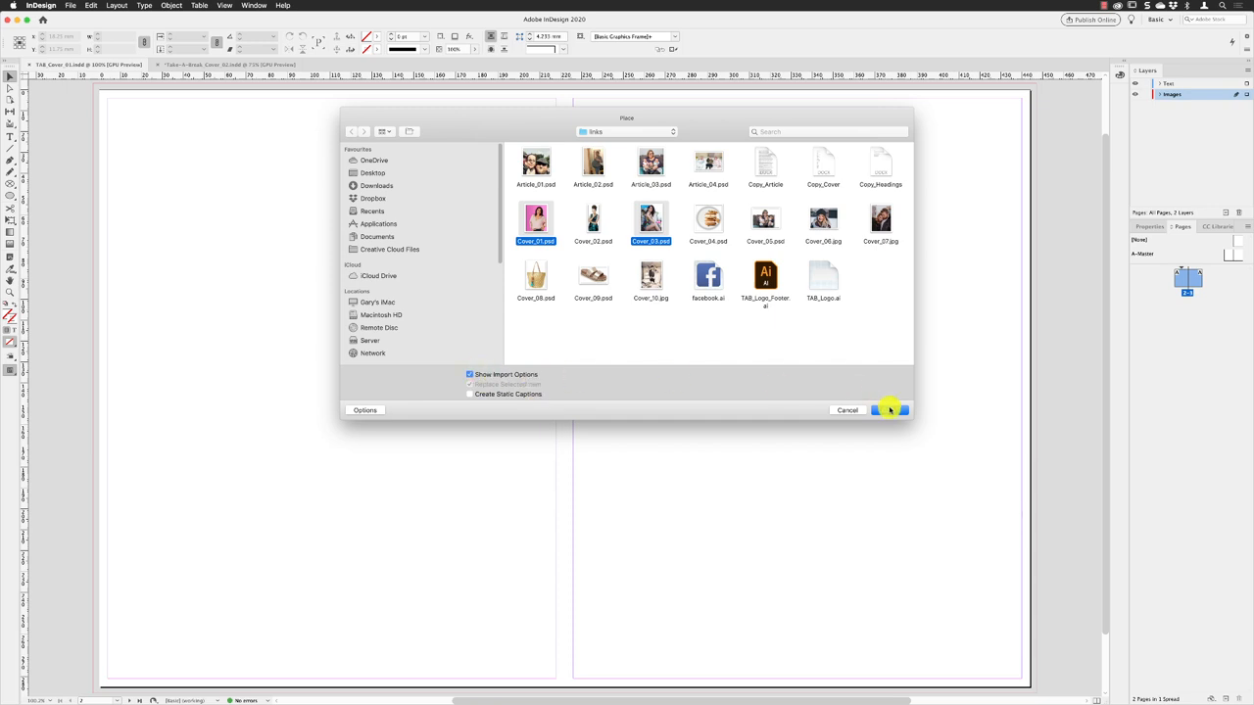
pyautogui.click(890, 409)
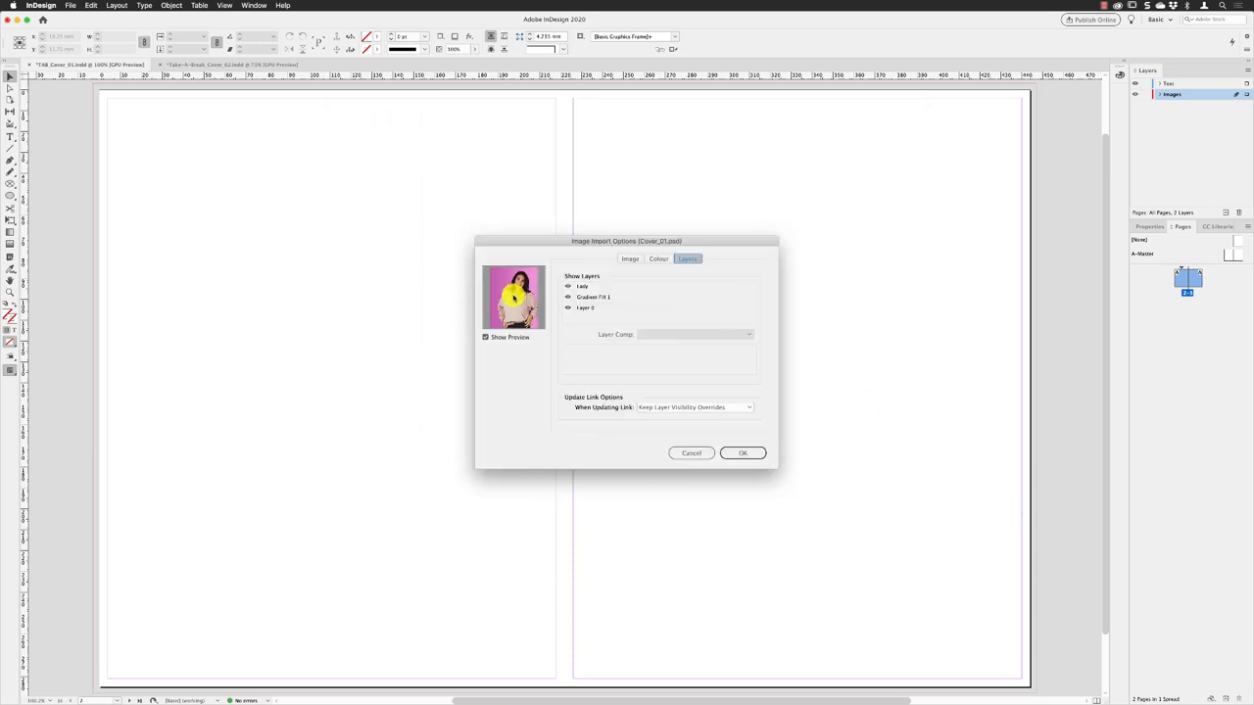
# Step: Accept the Image Import Options for both photos, loading the place cursor
pyautogui.click(568, 297)
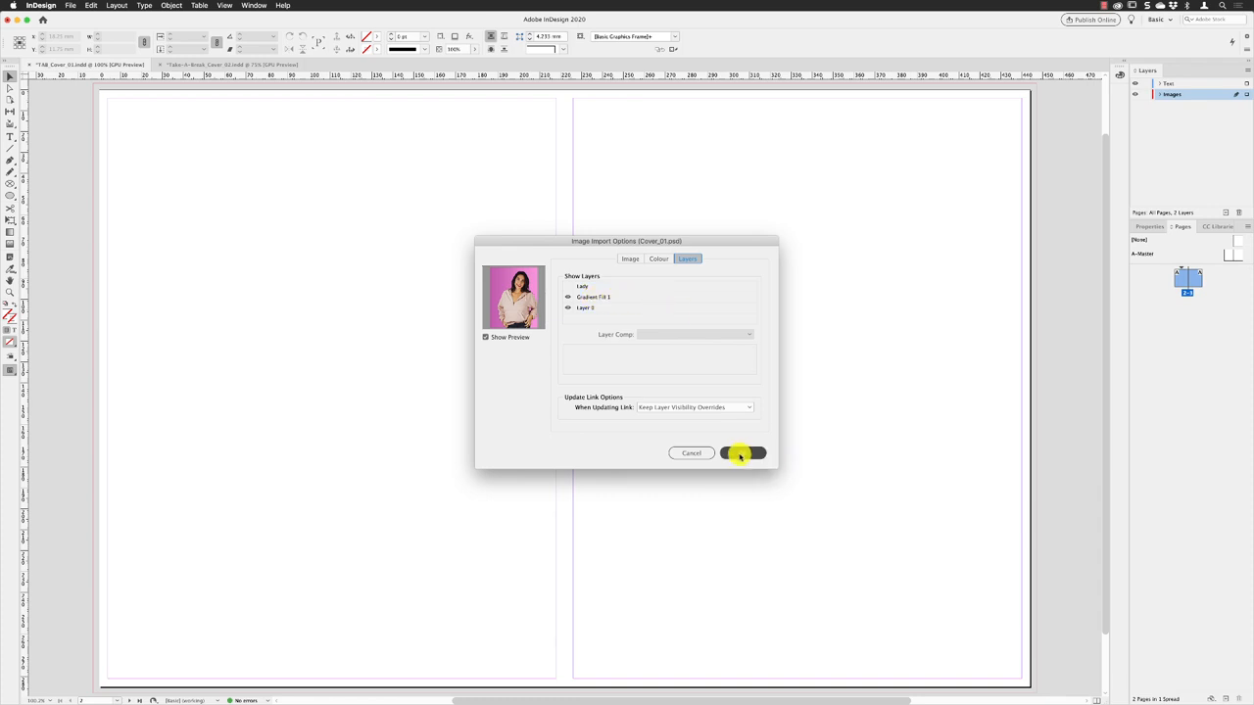
pyautogui.click(741, 452)
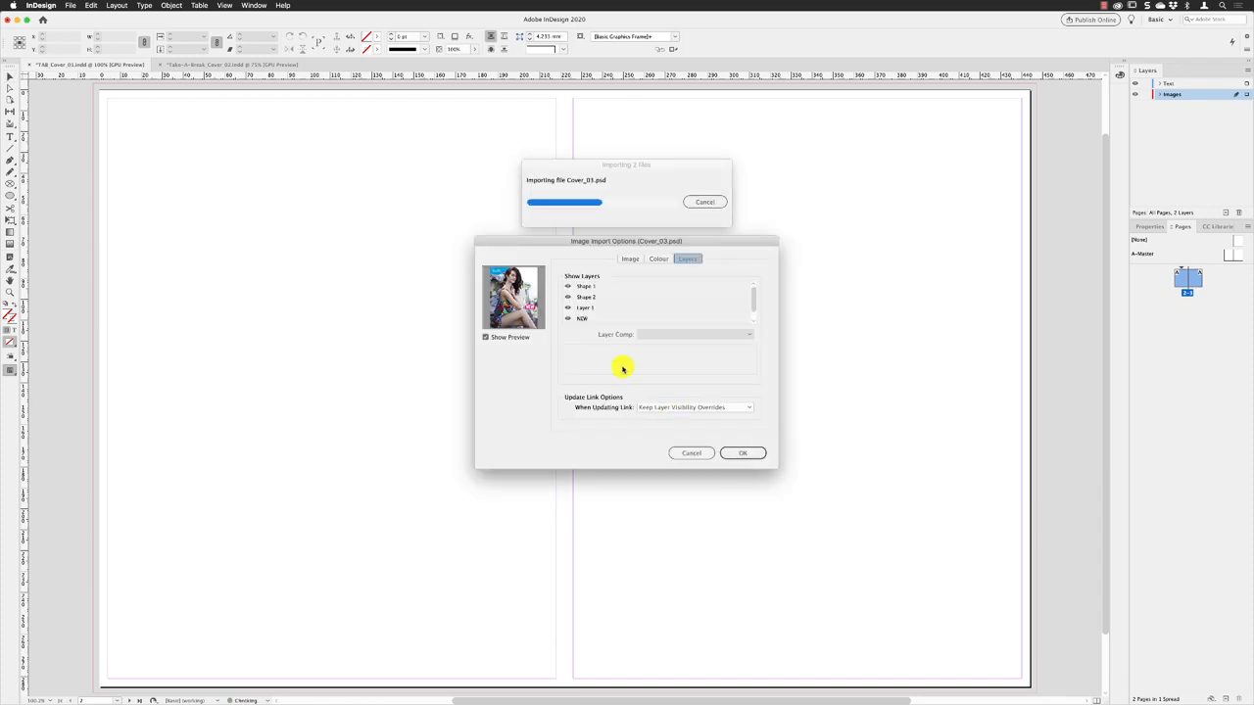
pyautogui.click(742, 452)
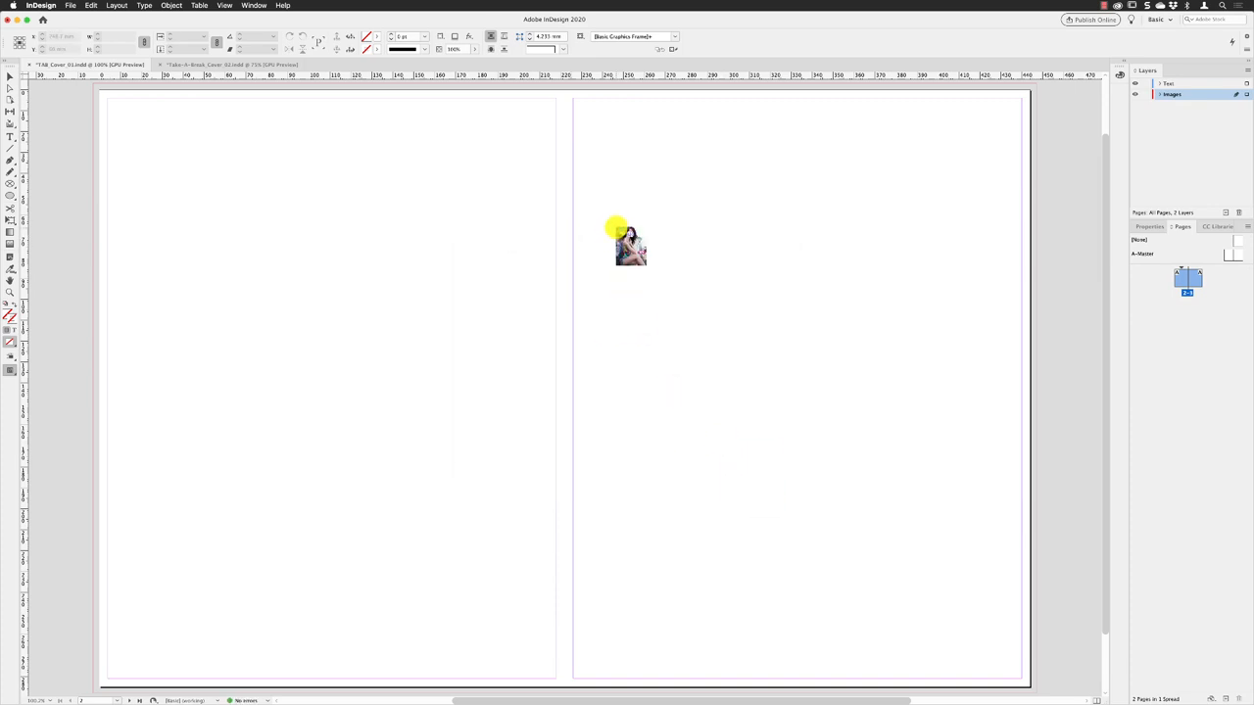
# Step: Place the Venus advert across the left page and the pink portrait across the right page
pyautogui.moveTo(630, 242); pyautogui.dragTo(158, 161)
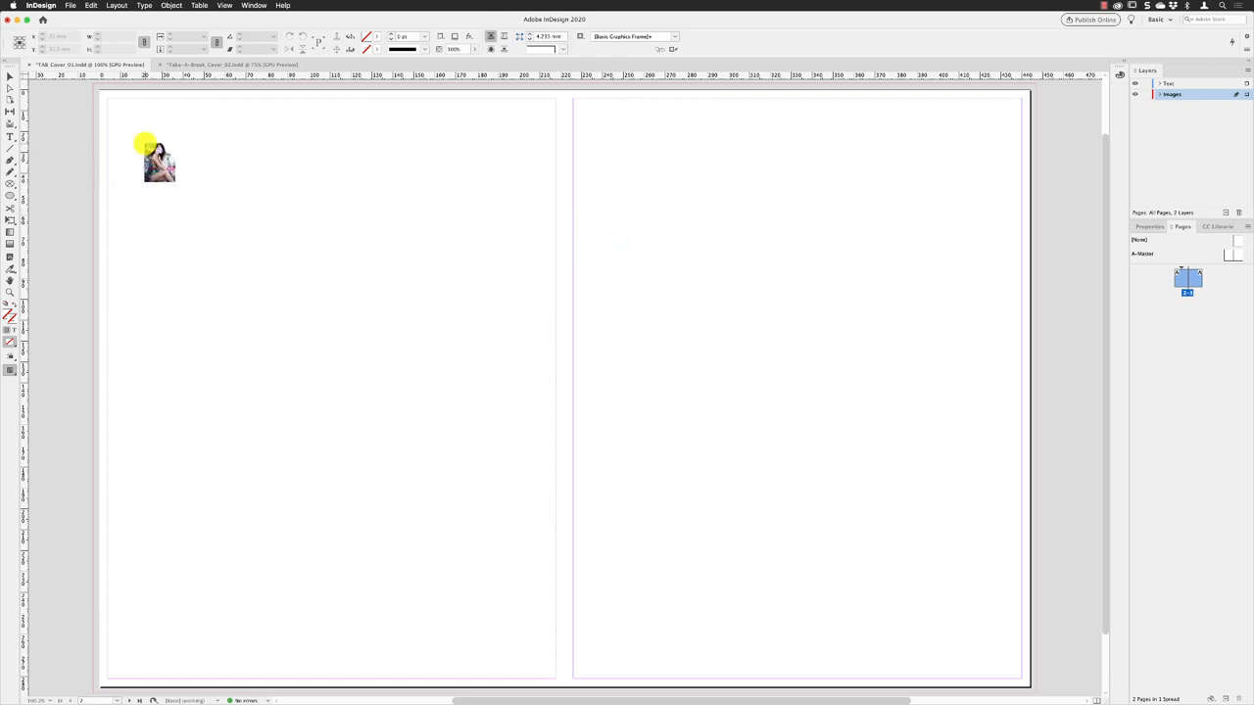
pyautogui.moveTo(159, 161); pyautogui.dragTo(108, 108)
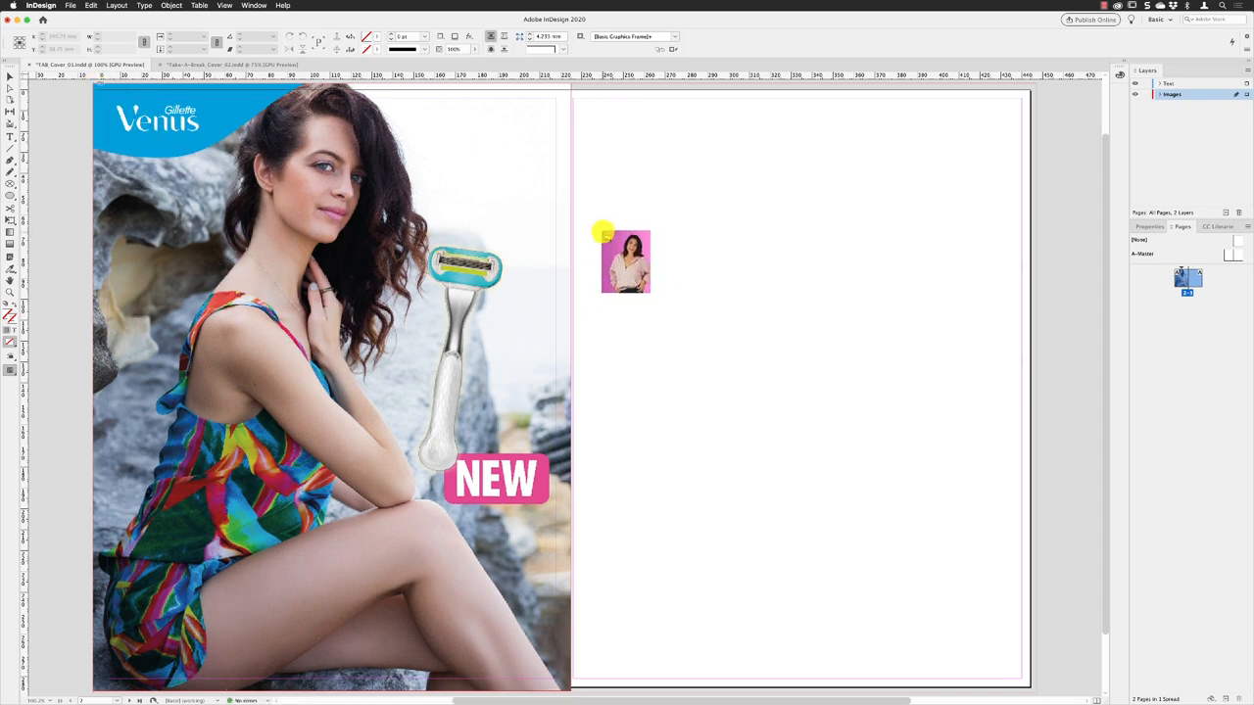
pyautogui.moveTo(625, 263); pyautogui.dragTo(658, 224)
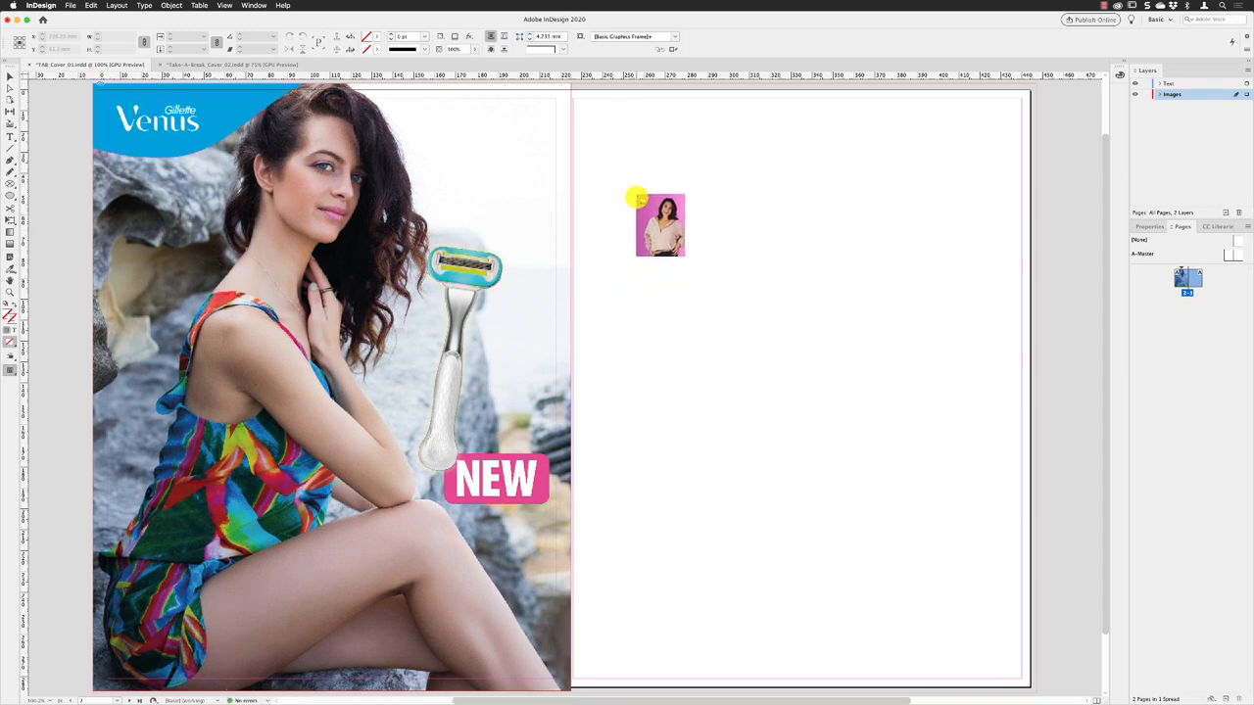
pyautogui.moveTo(658, 225); pyautogui.dragTo(587, 113)
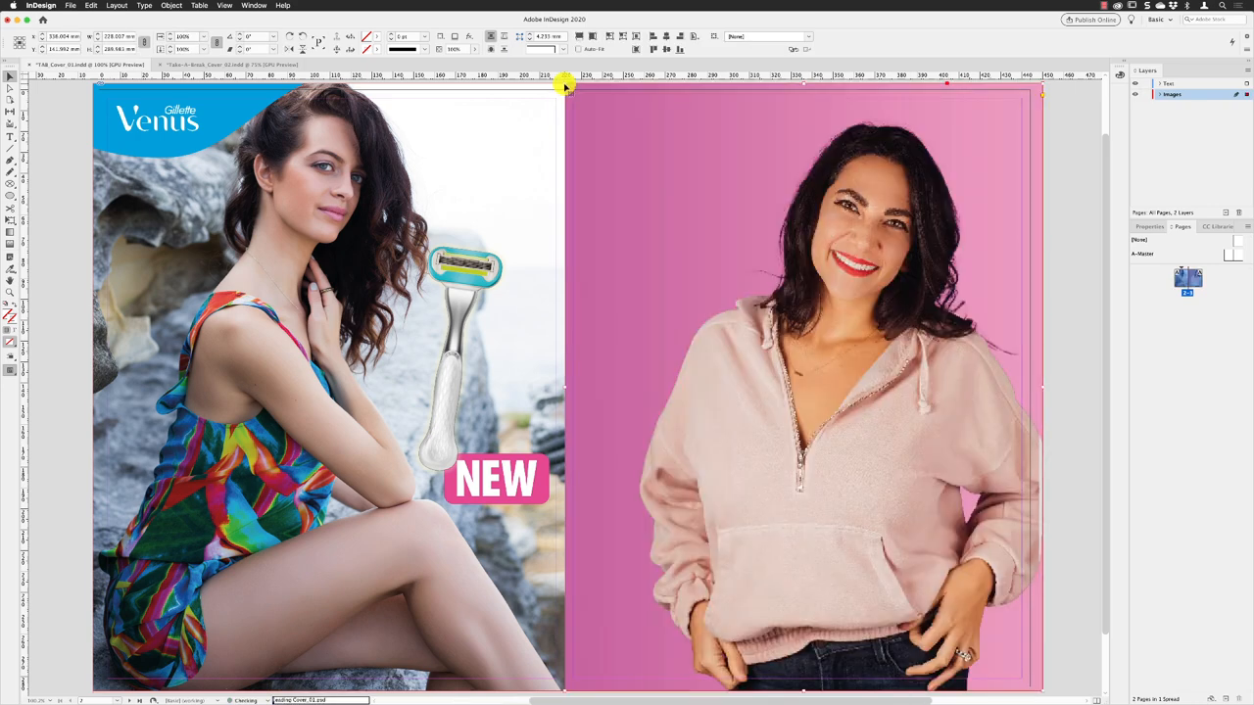
pyautogui.moveTo(1080, 254)
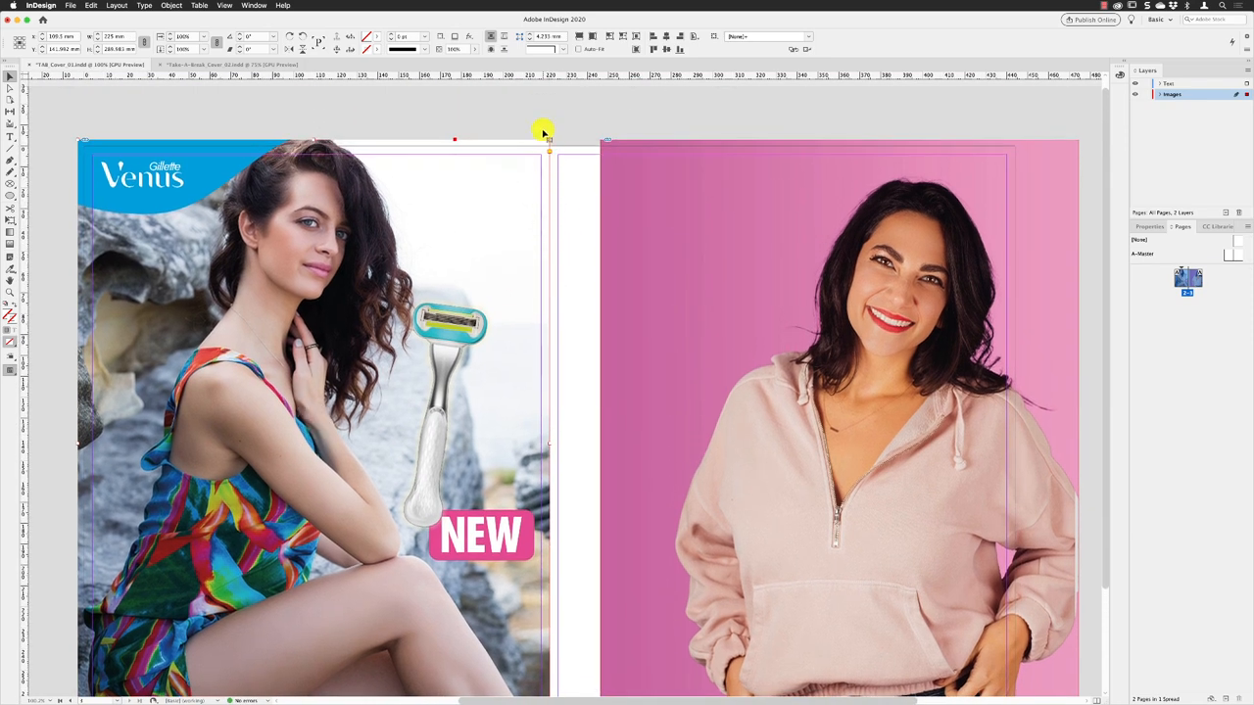
# Step: Adjust the portrait to cover the right page and deselect it
pyautogui.click(396, 245)
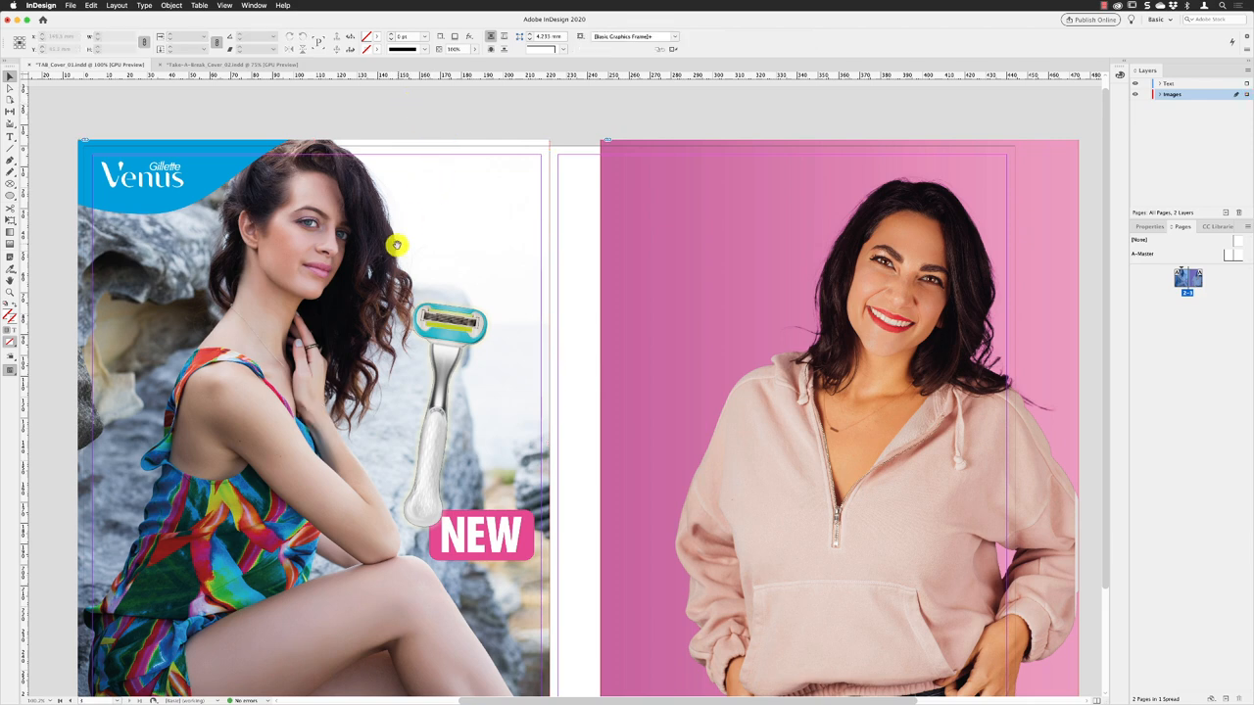
pyautogui.scroll(-3)
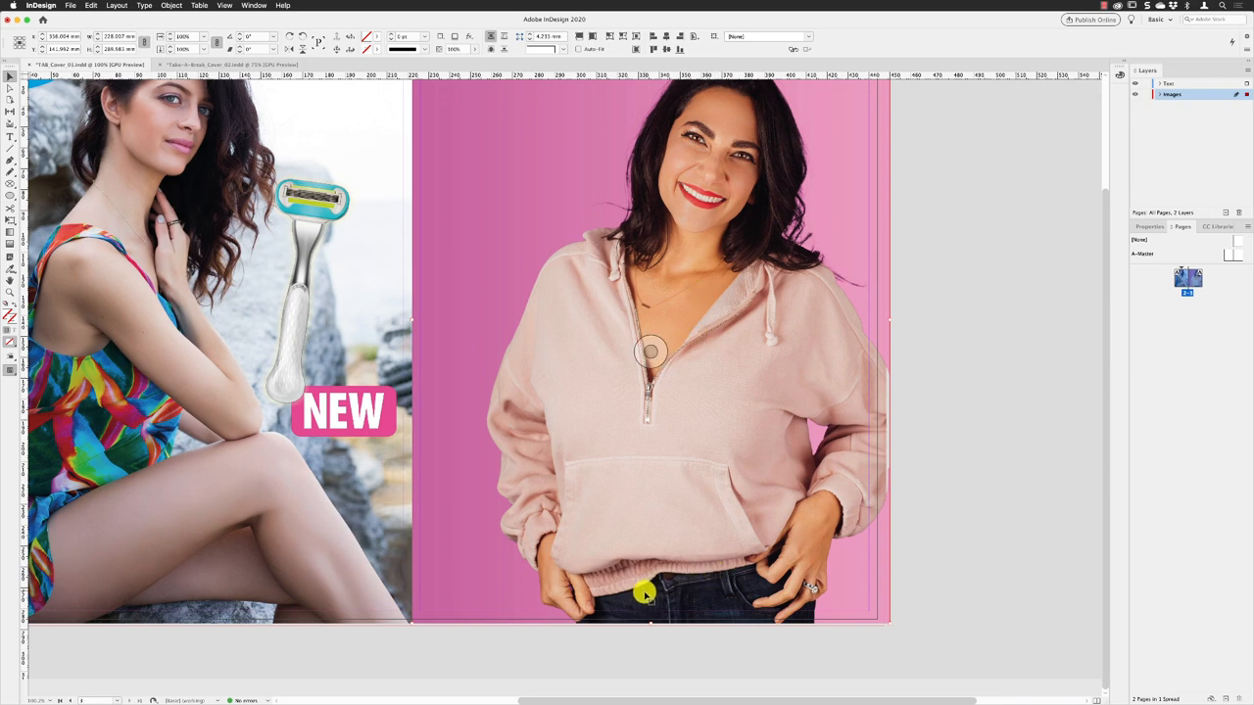
pyautogui.moveTo(870, 645)
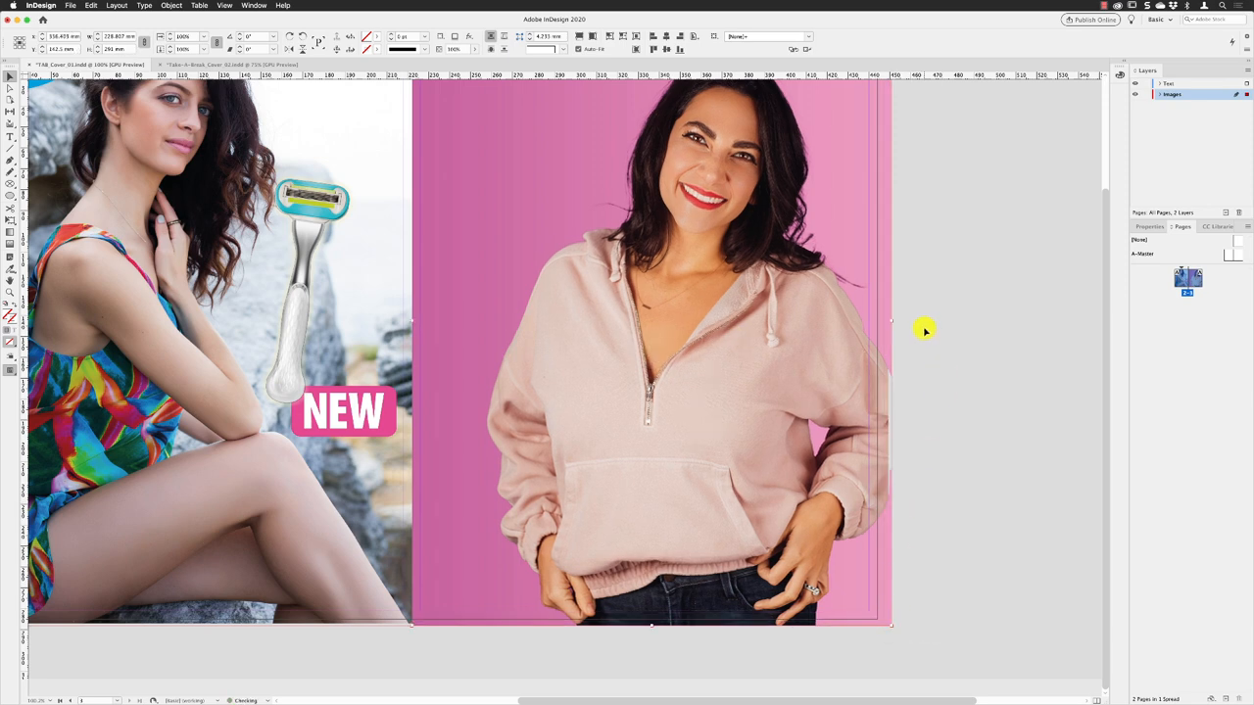
pyautogui.moveTo(899, 300)
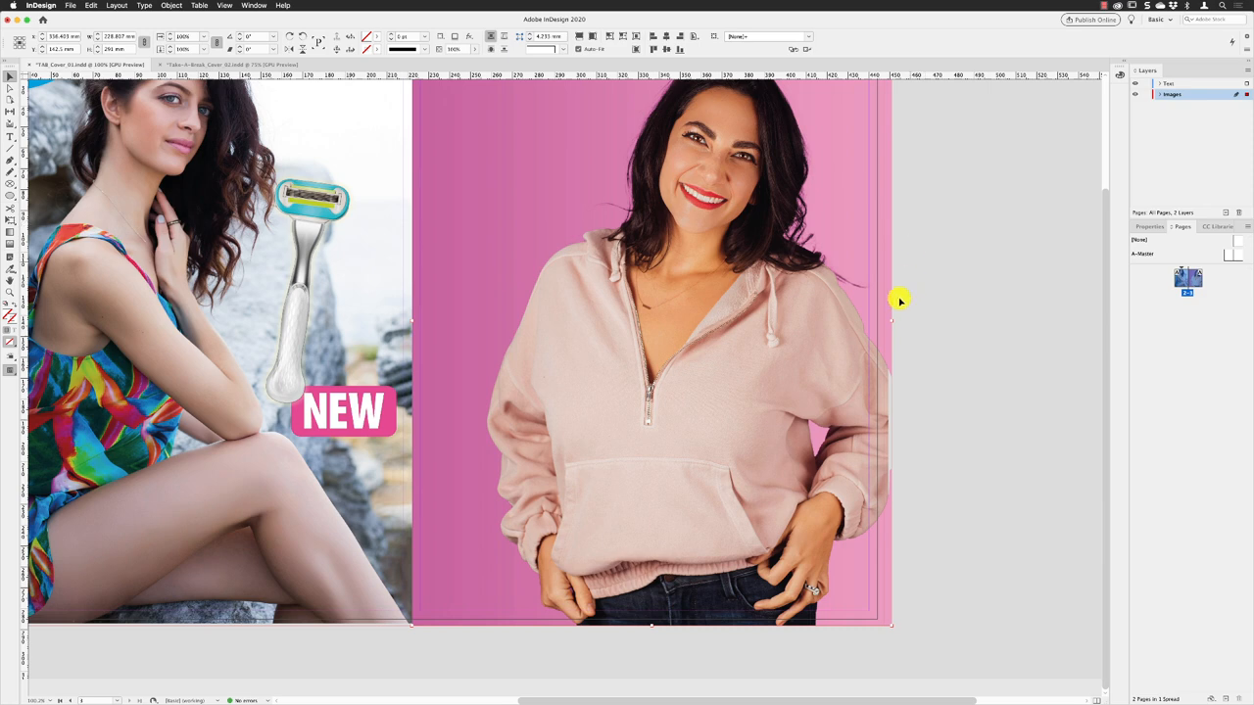
pyautogui.moveTo(891, 321)
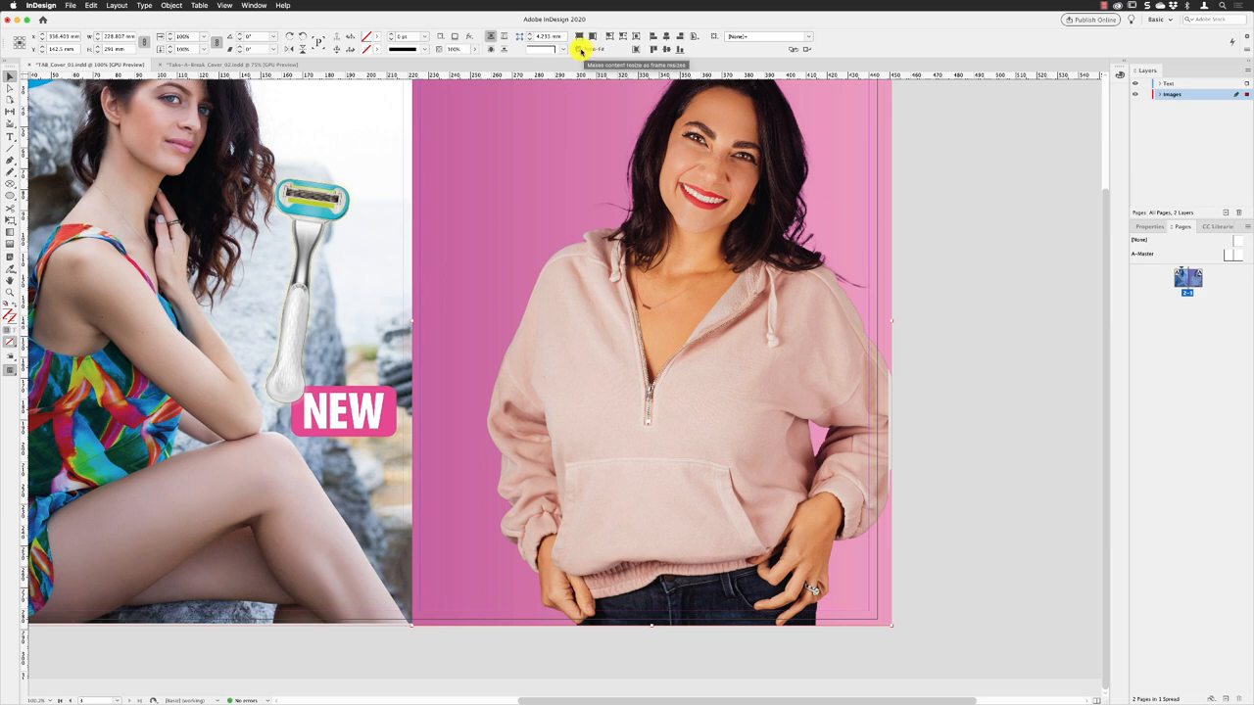
pyautogui.moveTo(889, 321)
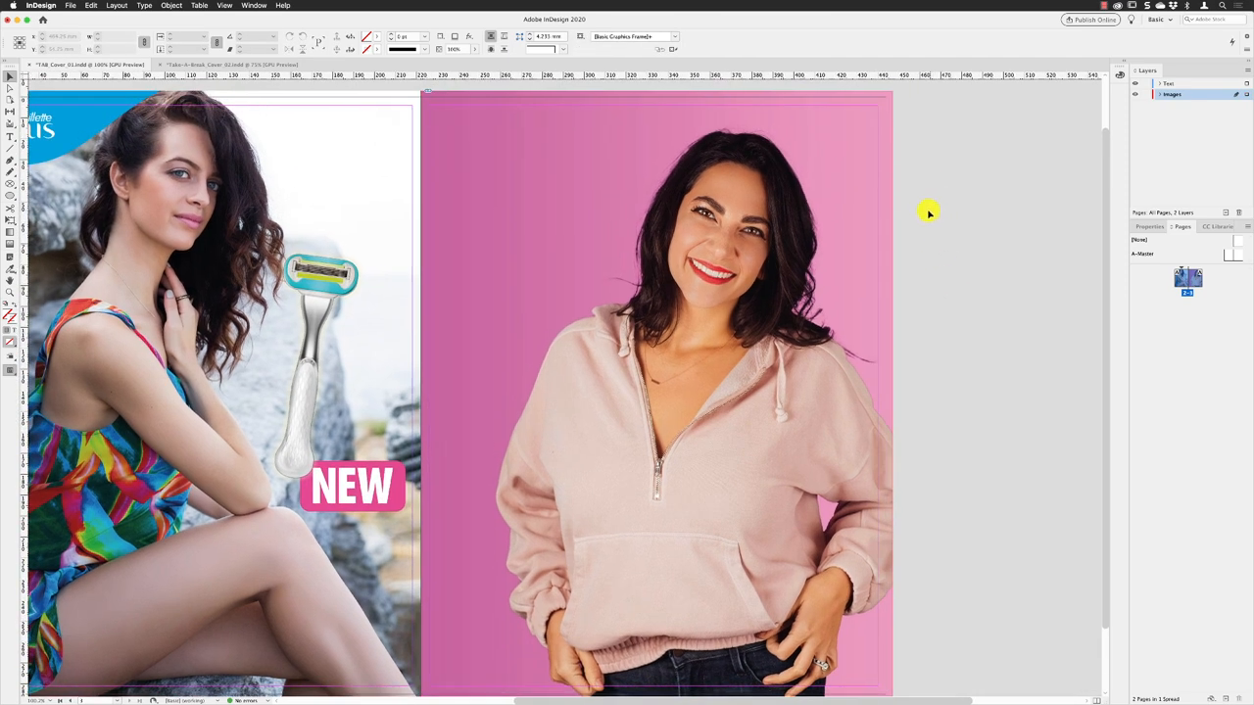
pyautogui.moveTo(940, 212)
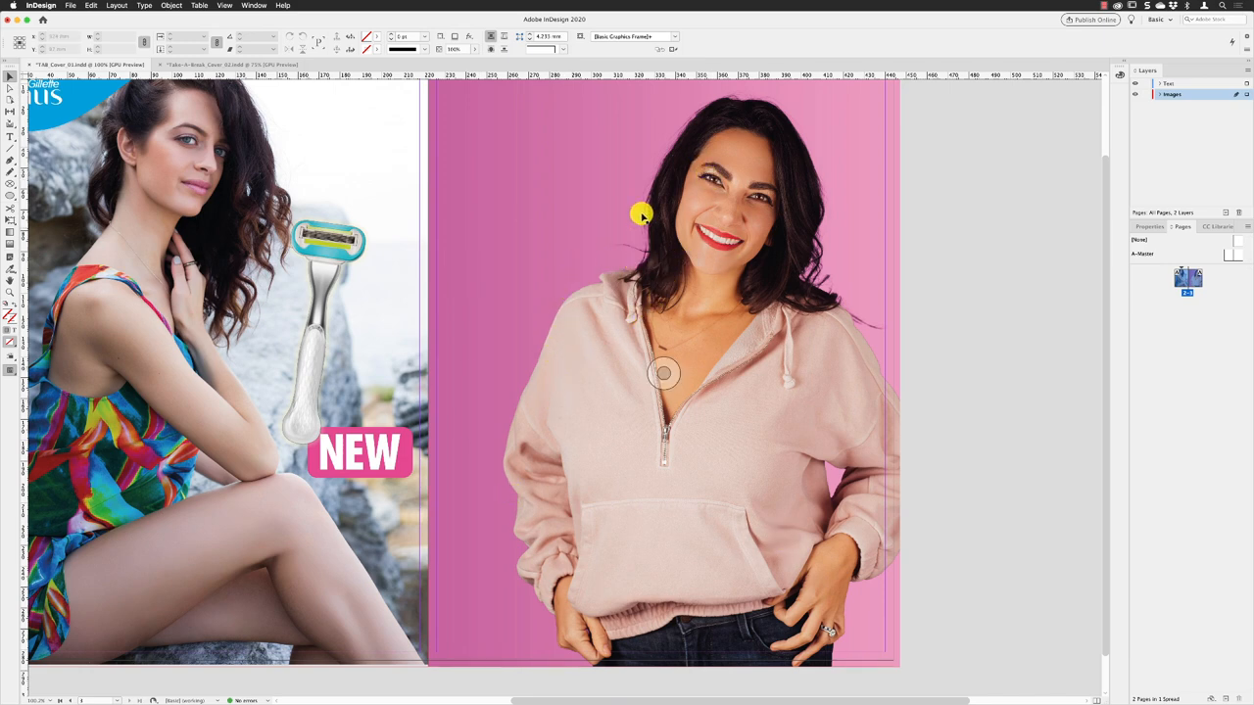
pyautogui.moveTo(572, 314)
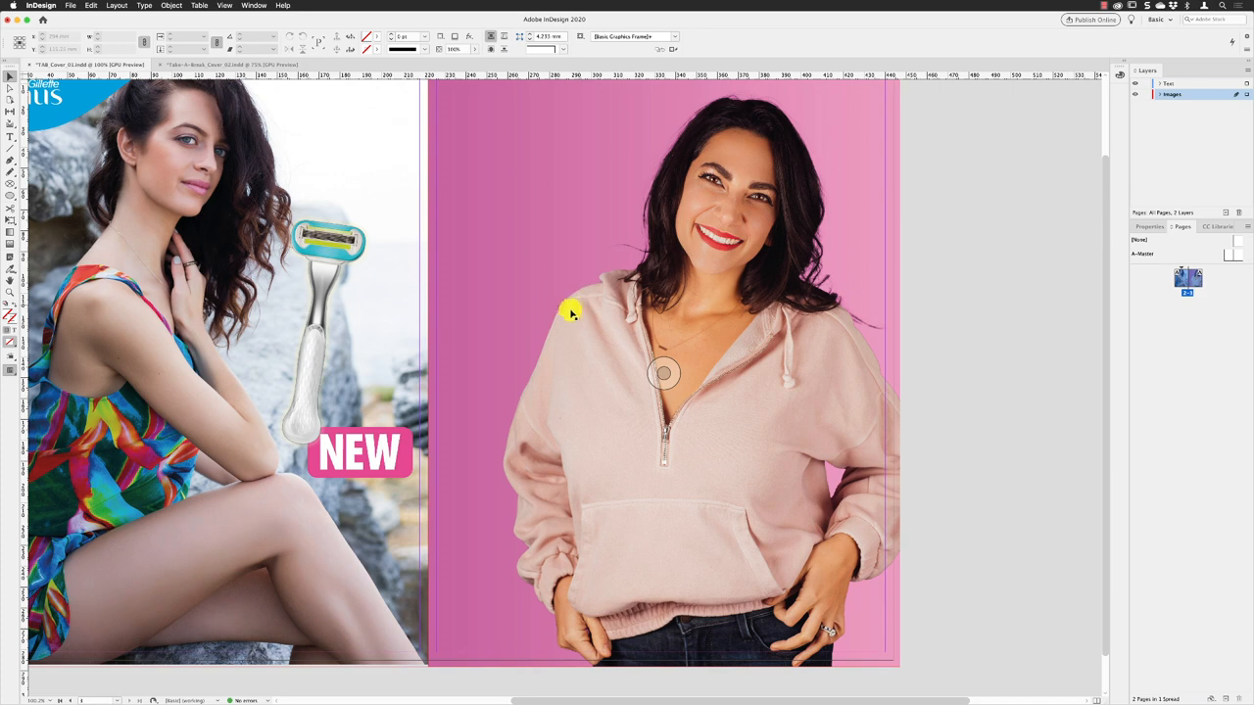
pyautogui.moveTo(538, 389)
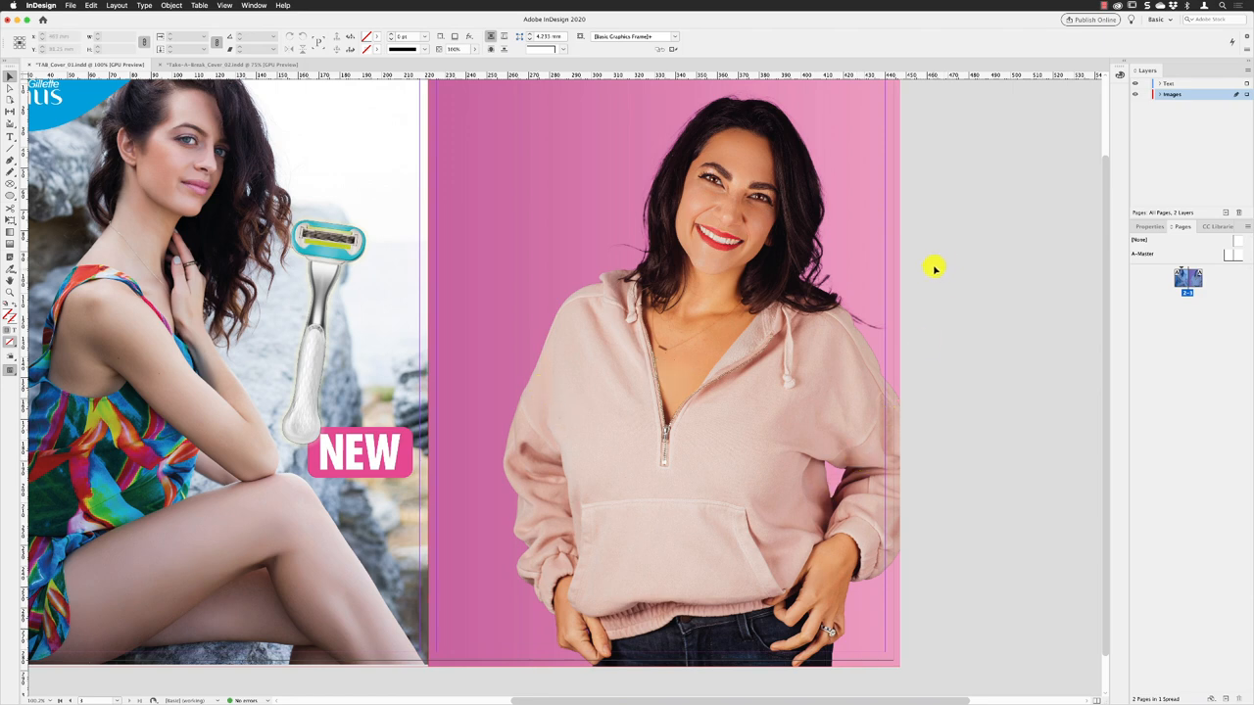
pyautogui.moveTo(933, 153)
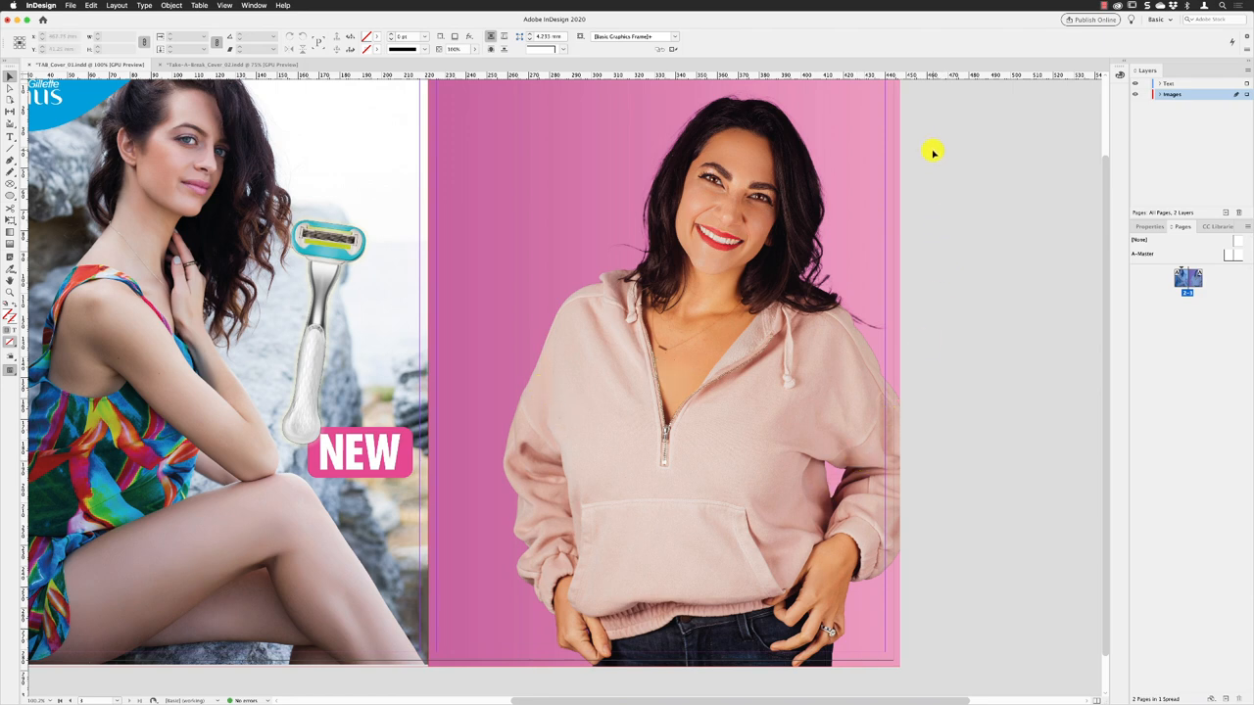